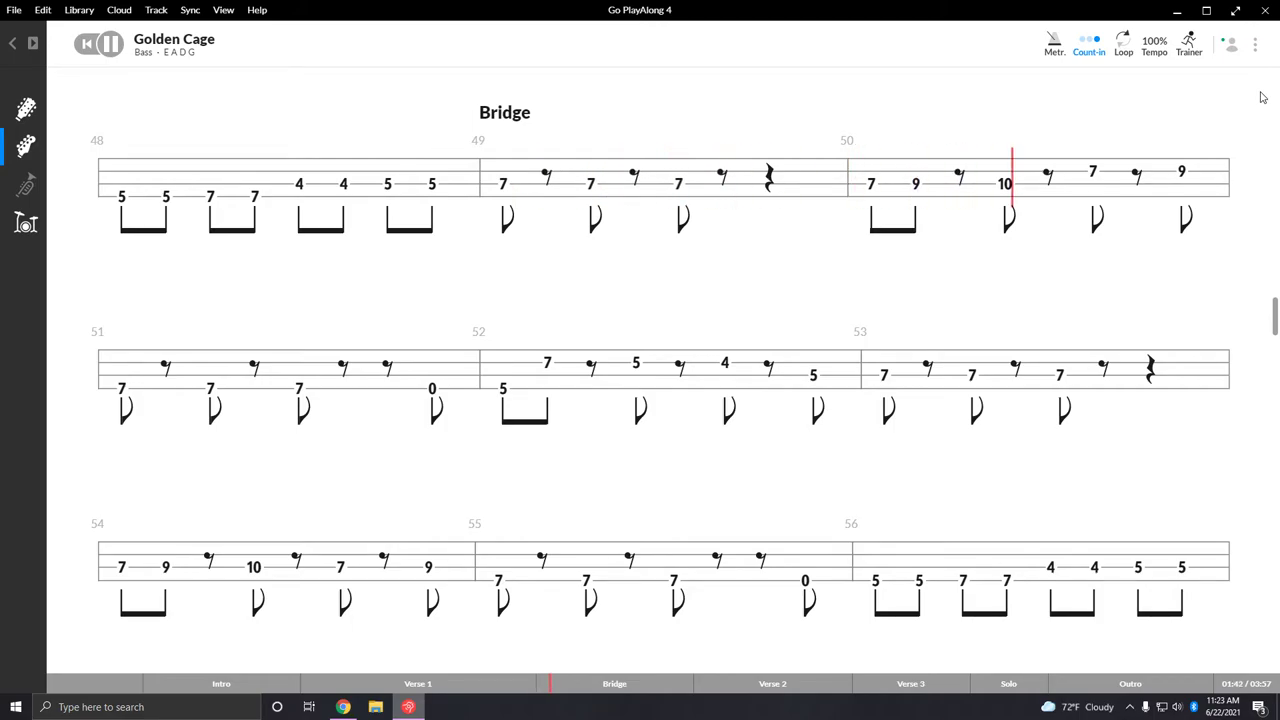
{"action": "scroll", "scroll_direction": "down", "scroll_amount": 3}
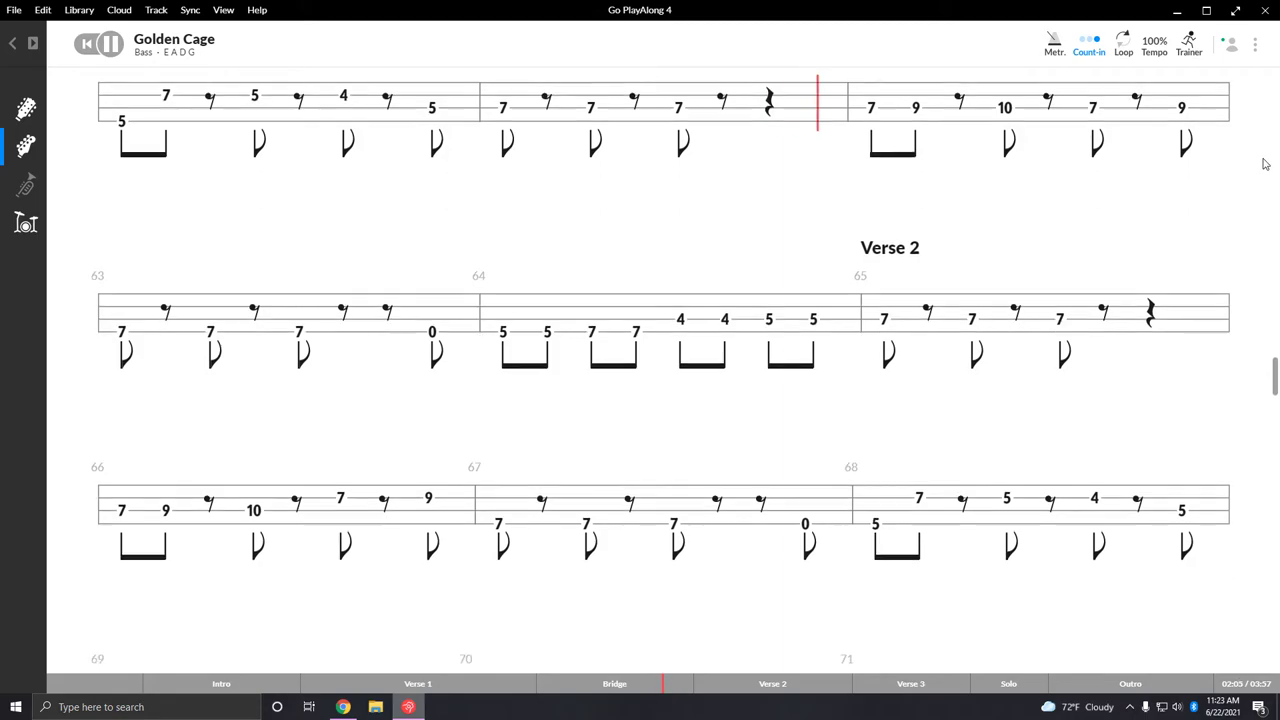
{"action": "scroll", "scroll_direction": "down", "scroll_amount": 3}
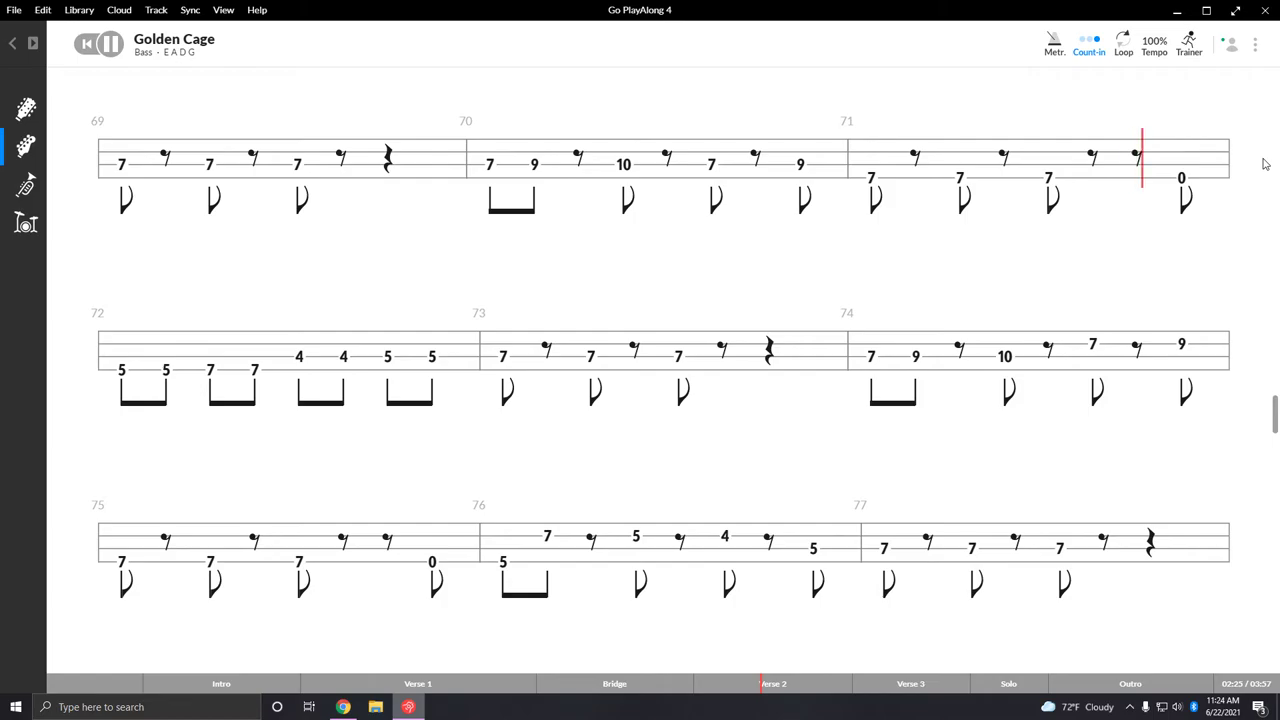
{"action": "scroll", "scroll_direction": "down", "scroll_amount": 3}
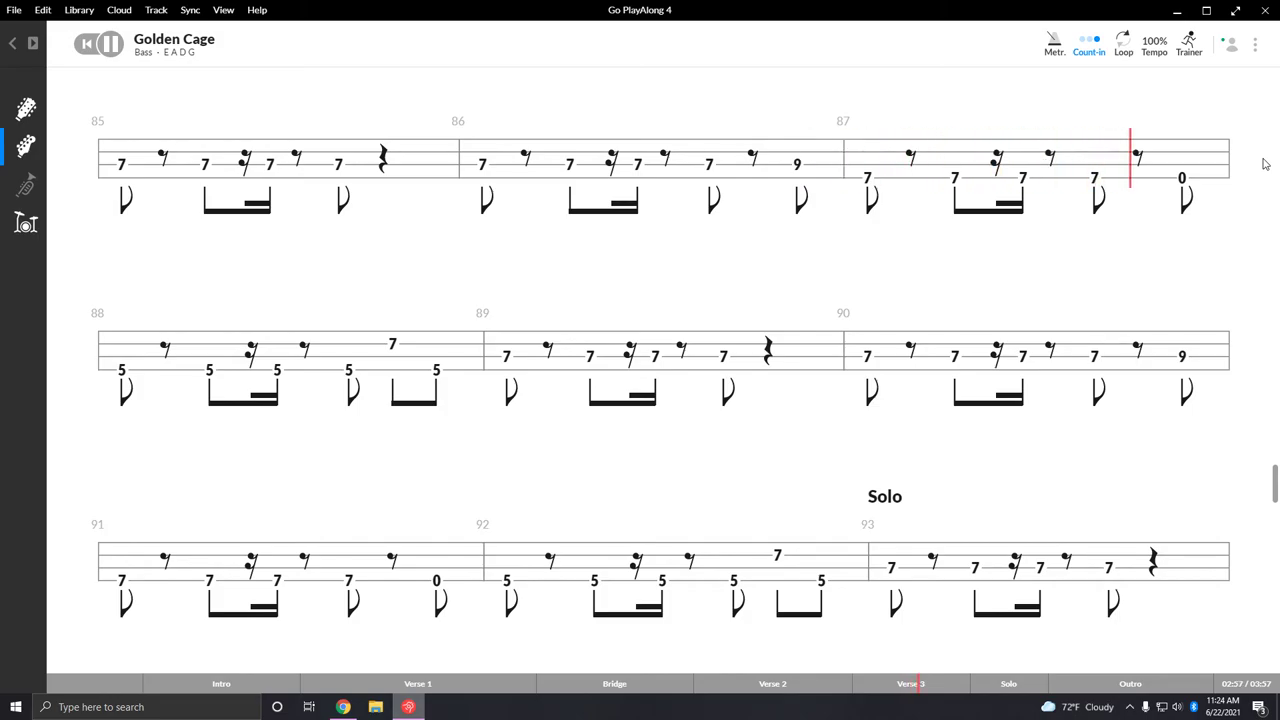
{"action": "scroll", "scroll_direction": "down", "scroll_amount": 3}
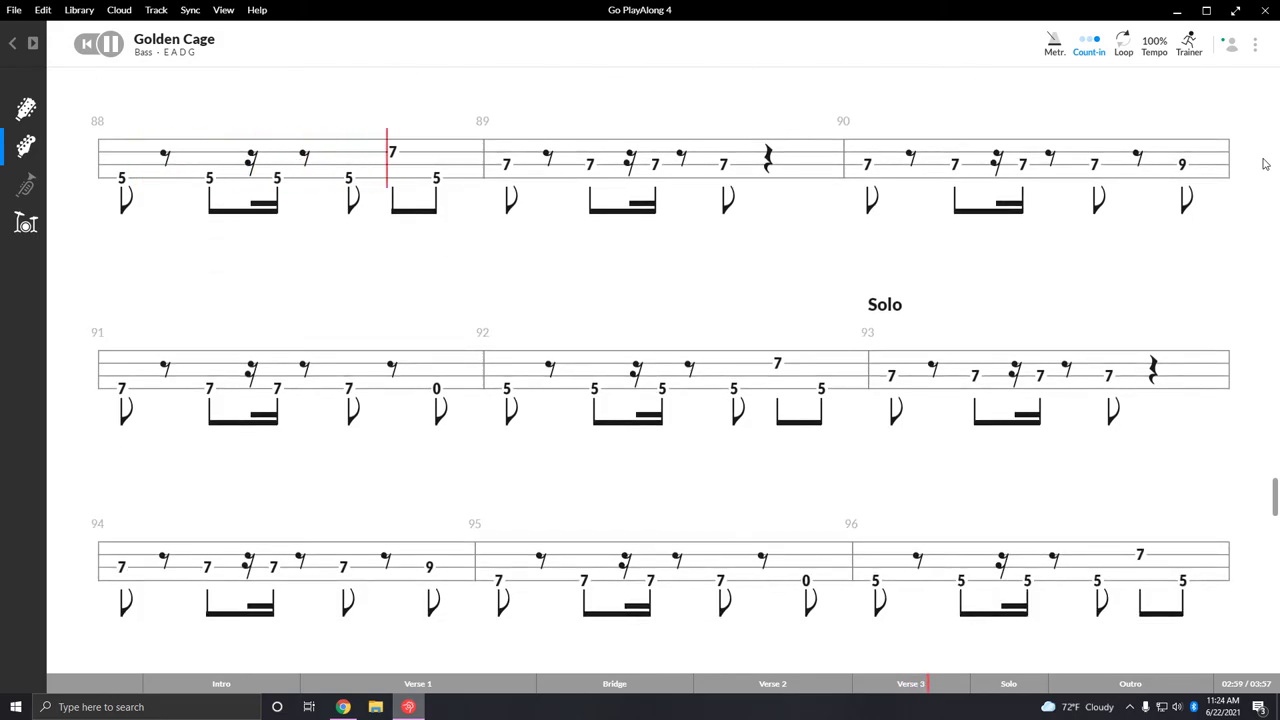